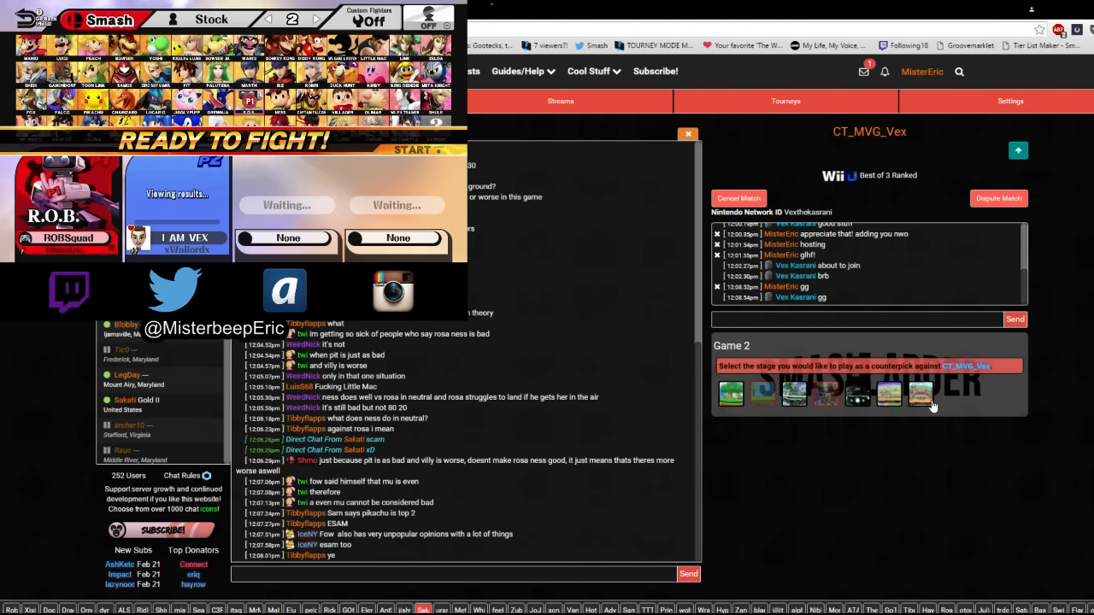
# - Pick the Game 2 counterpick stage, then send 'gl' in the match chat
pyautogui.click(920, 393)
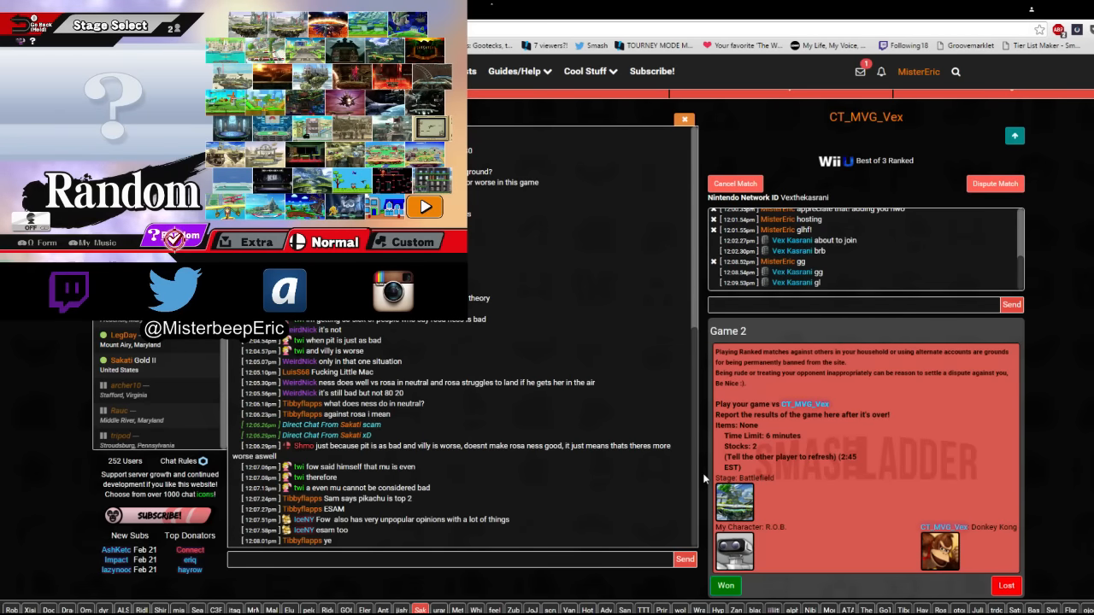
pyautogui.write('gl')
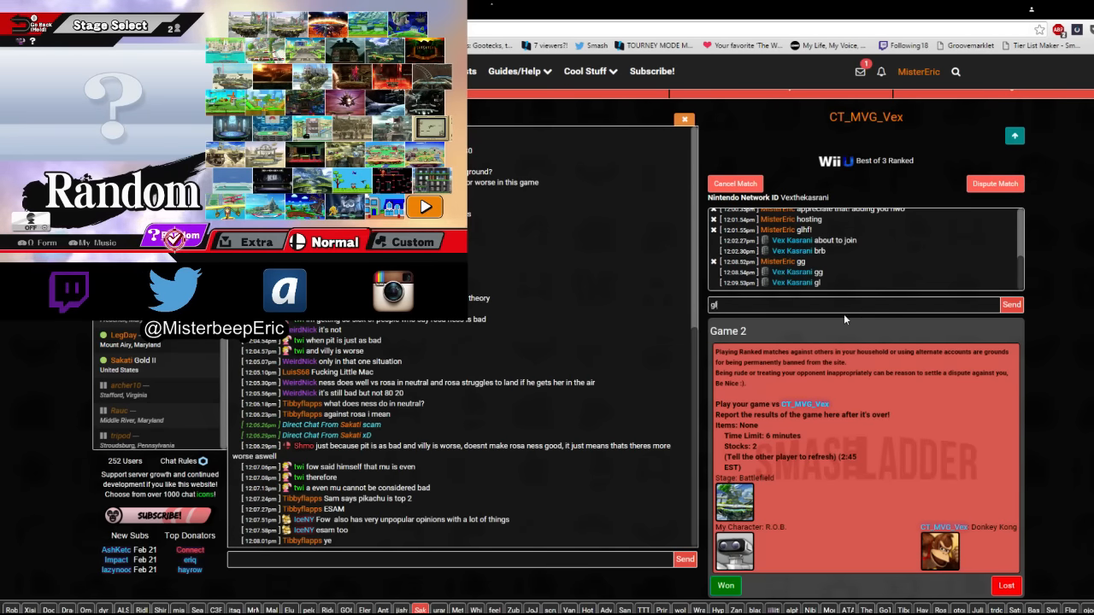
pyautogui.click(414, 243)
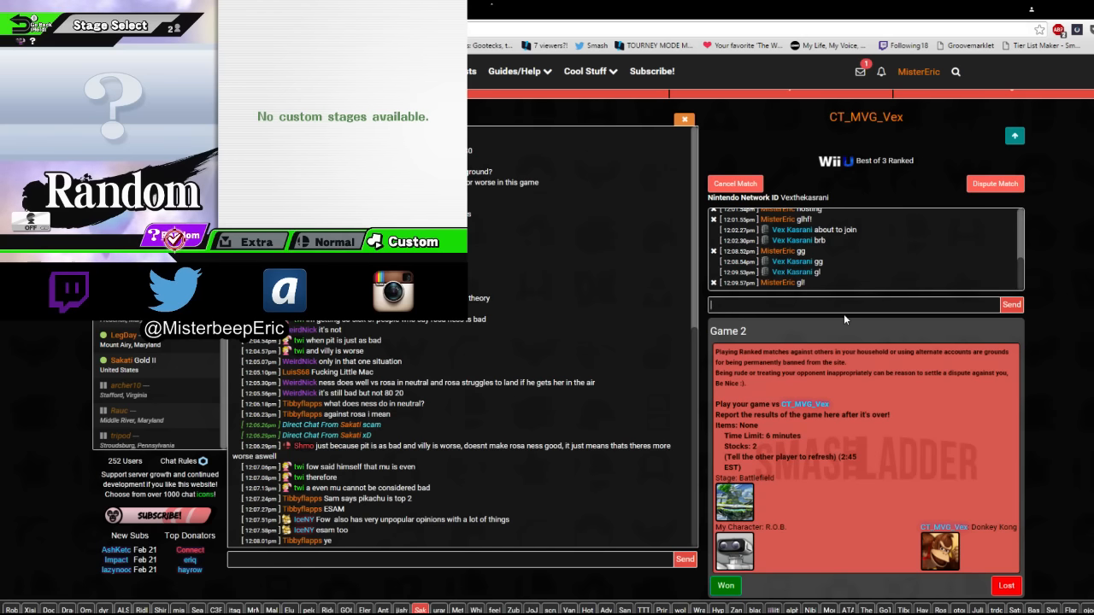